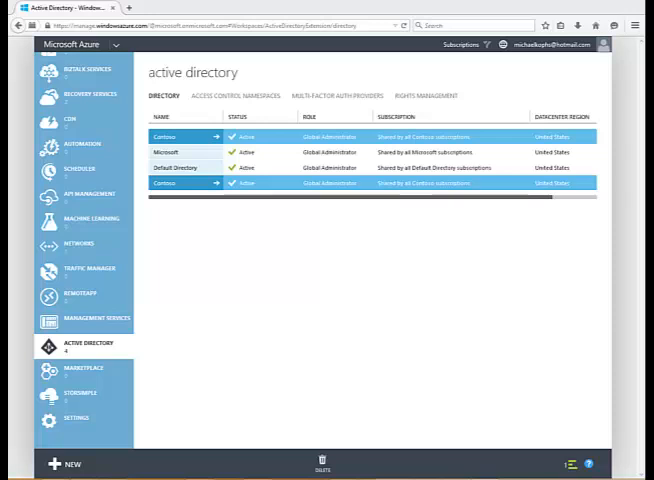
mouse_move(12, 378)
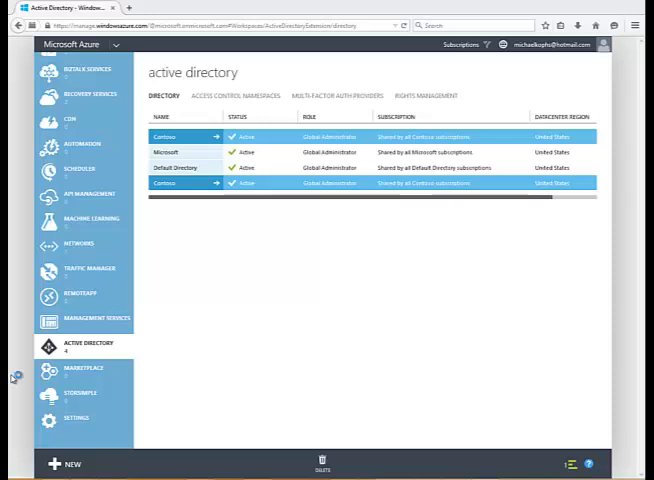
mouse_move(13, 378)
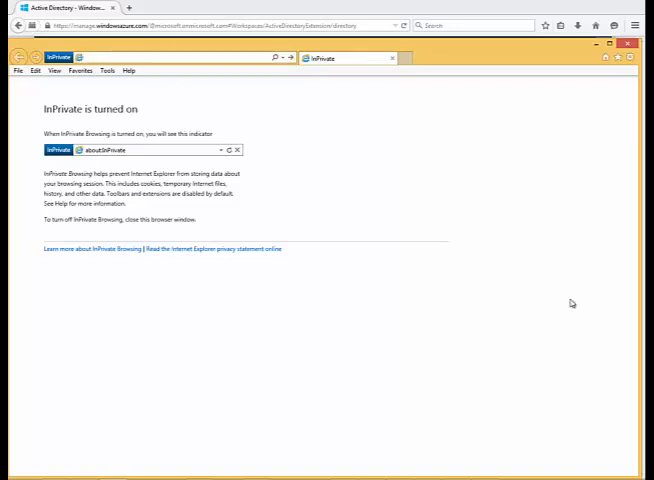
Open myapps in an InPrivate Internet Explorer window and enter the work account credentials
type("my")
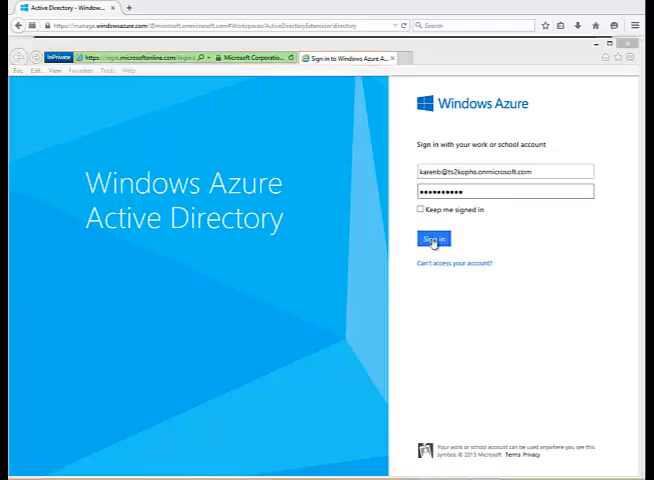
Sign in to the Access Panel and review its seven app tiles, with no Twitter tile
left_click(433, 238)
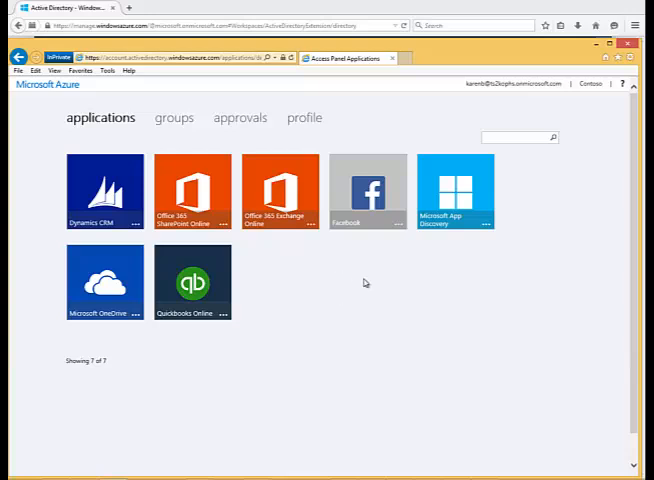
mouse_move(380, 297)
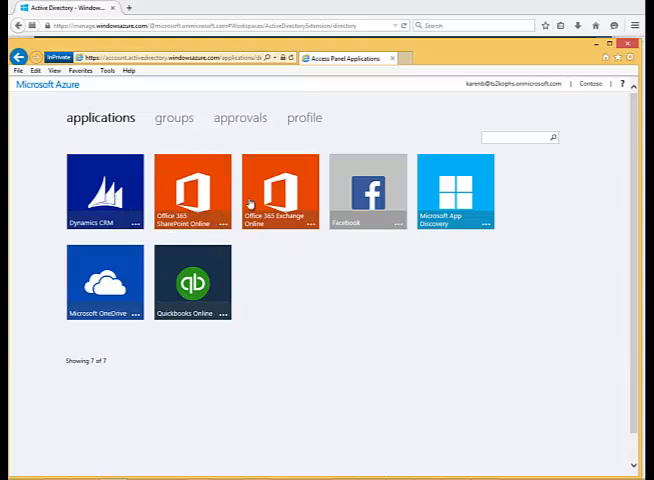
mouse_move(355, 219)
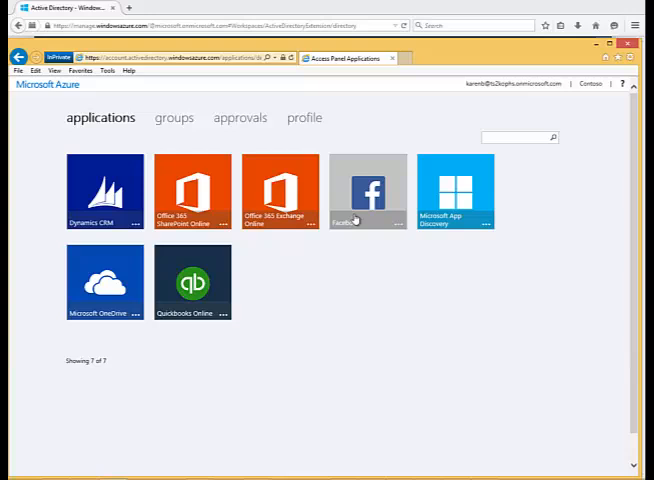
mouse_move(339, 347)
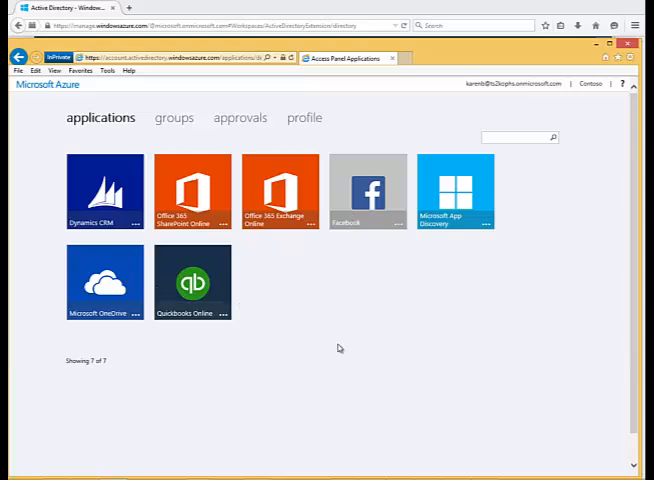
mouse_move(327, 307)
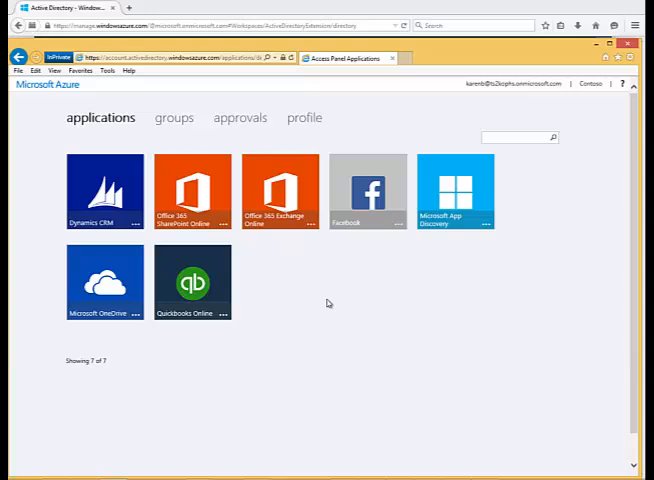
mouse_move(310, 291)
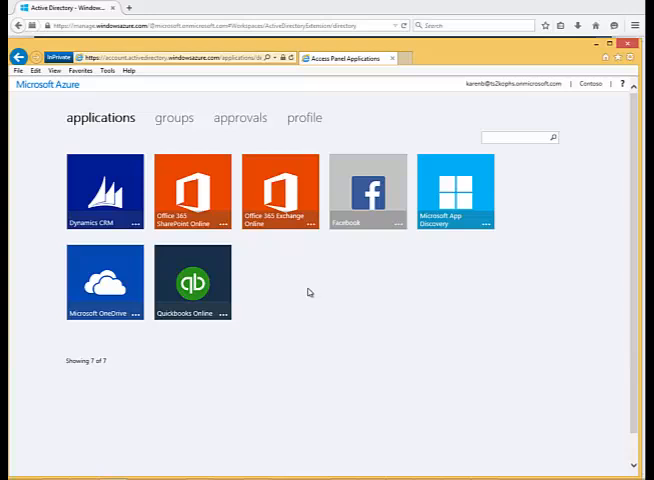
mouse_move(290, 328)
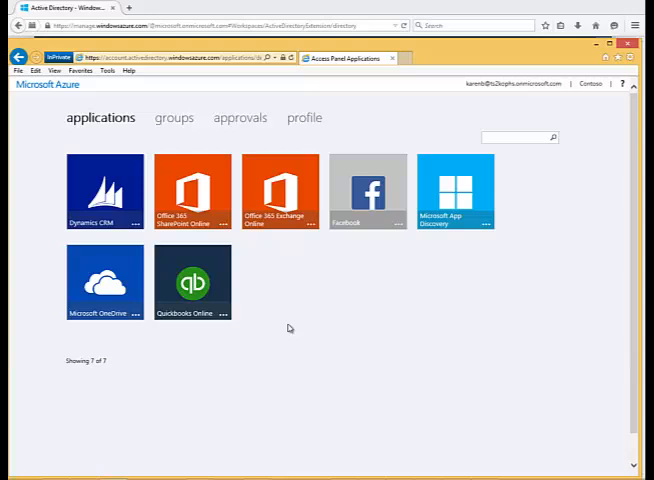
mouse_move(314, 292)
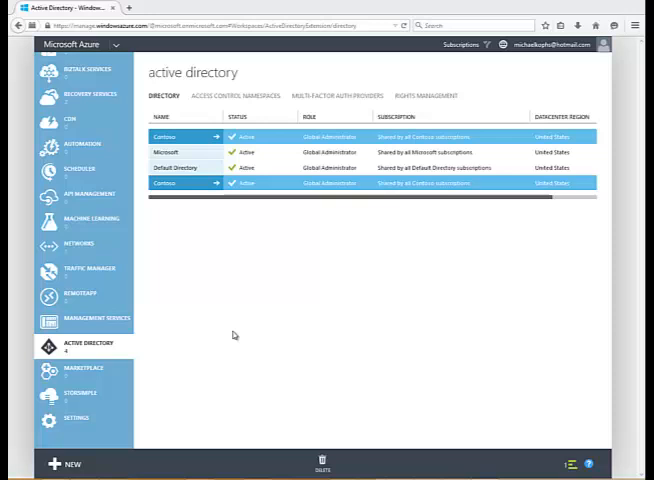
mouse_move(230, 333)
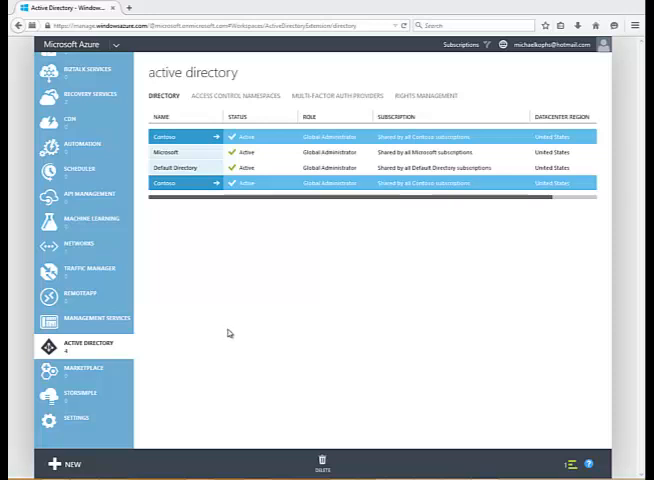
mouse_move(207, 224)
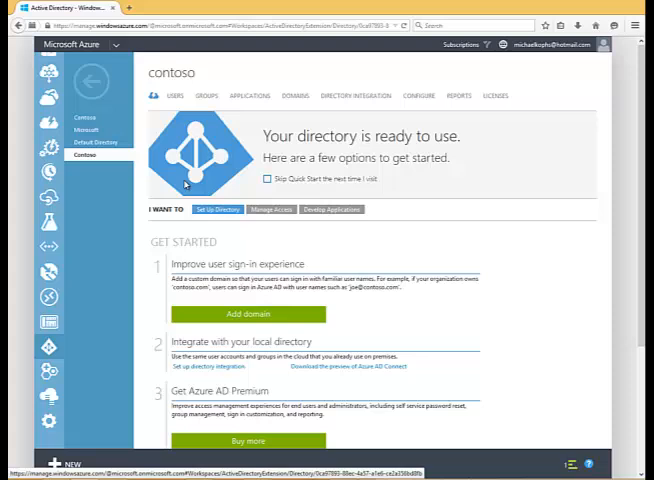
mouse_move(588, 312)
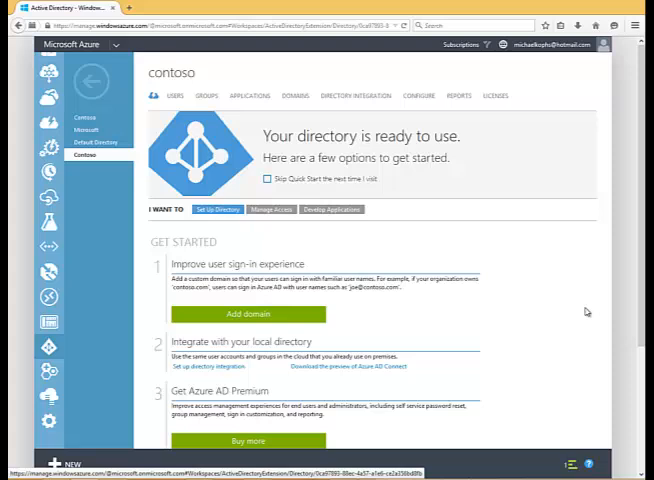
mouse_move(200, 115)
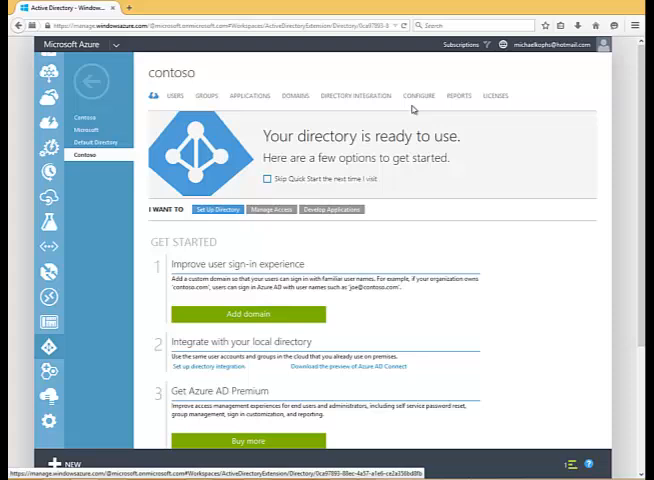
mouse_move(205, 105)
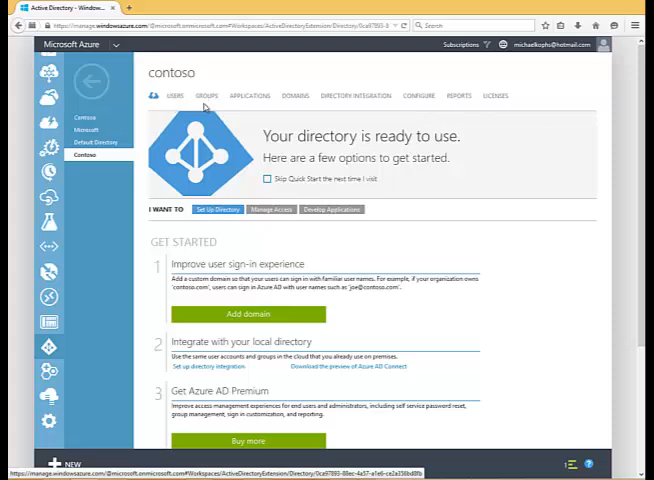
mouse_move(352, 103)
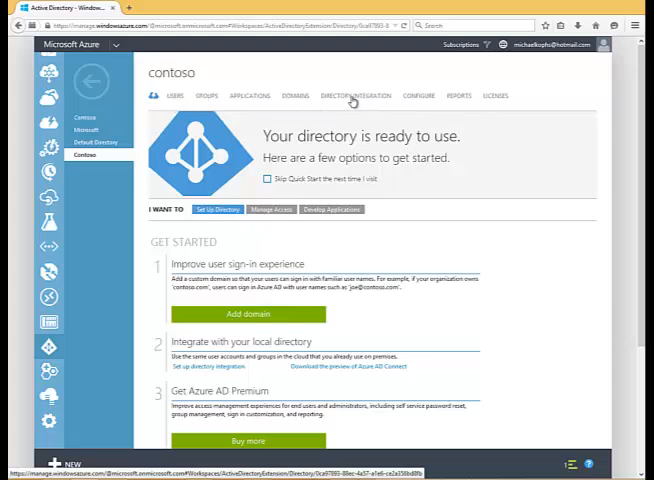
mouse_move(238, 131)
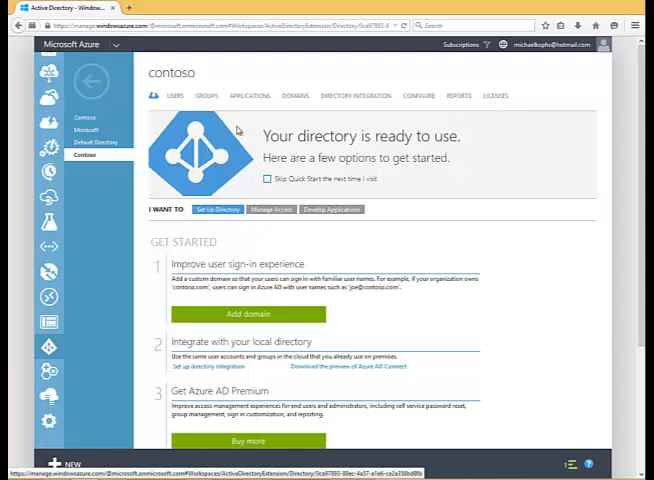
List the Contoso directory's applications filtered to 'Applications my company uses'
left_click(250, 95)
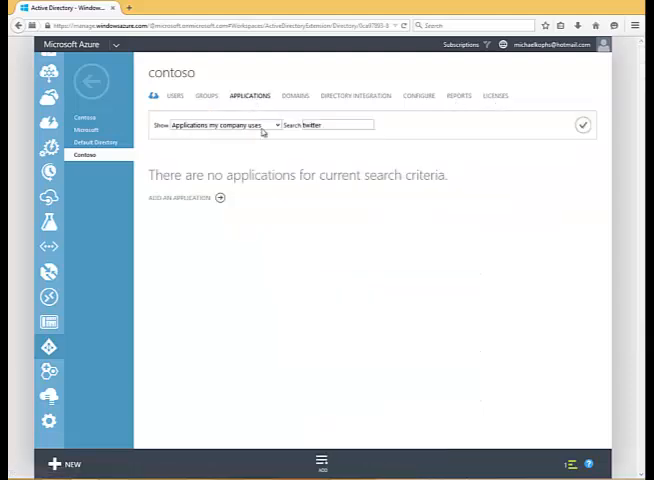
left_click(222, 124)
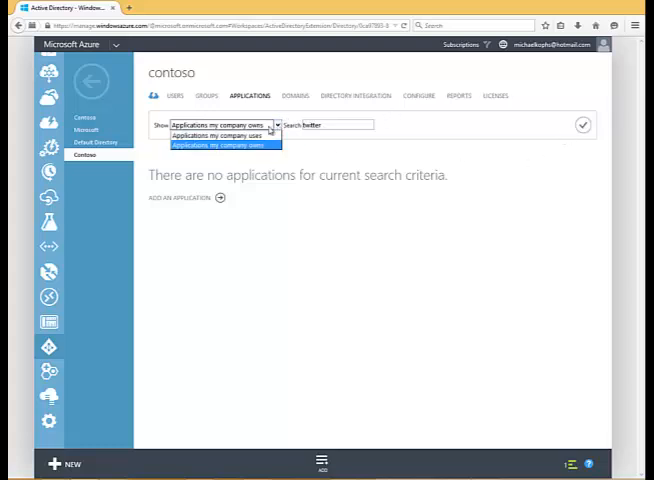
left_click(222, 143)
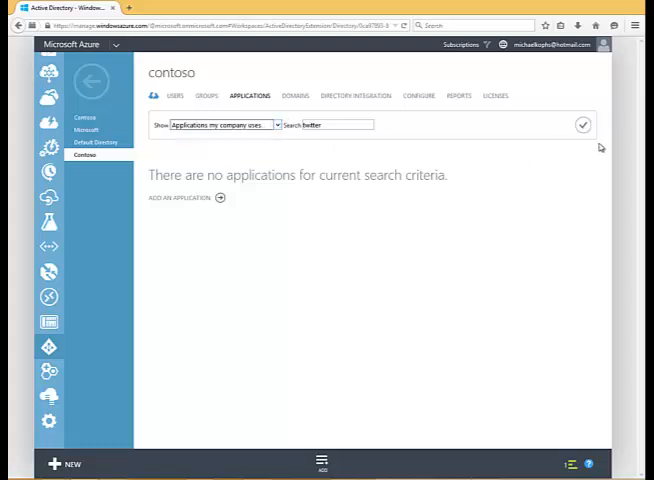
left_click(327, 124)
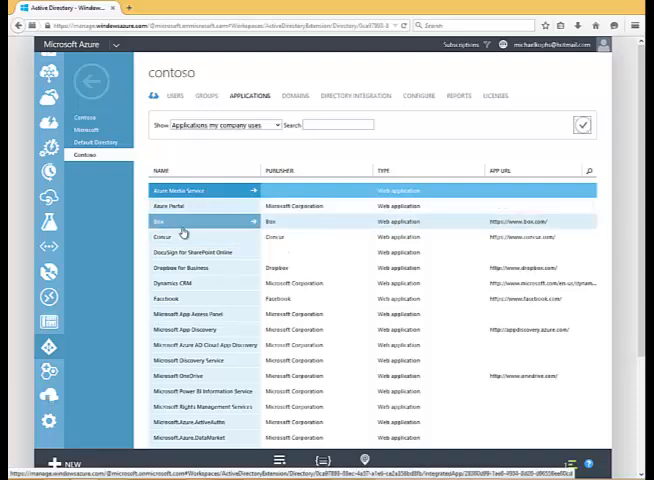
left_click(185, 267)
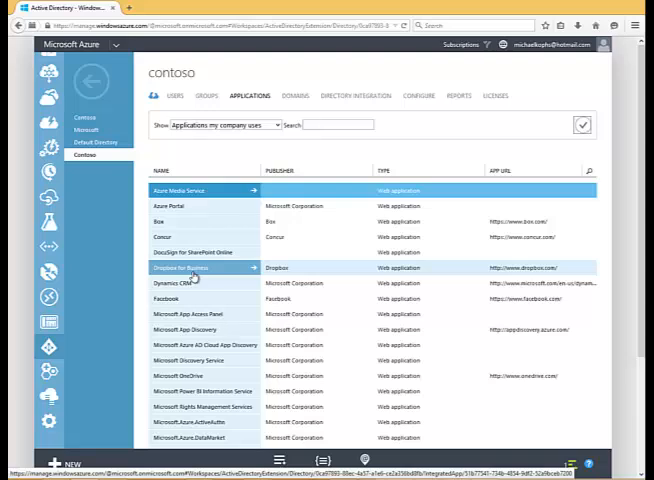
scroll("down", 3)
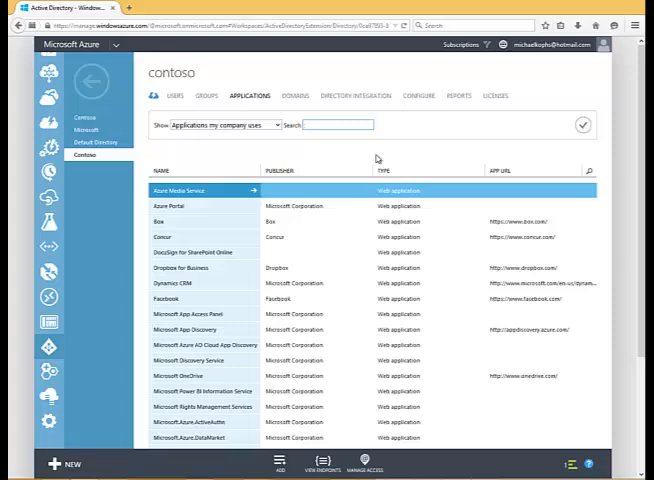
Search the company's applications for 'twitter' and confirm none are found
type("twitter")
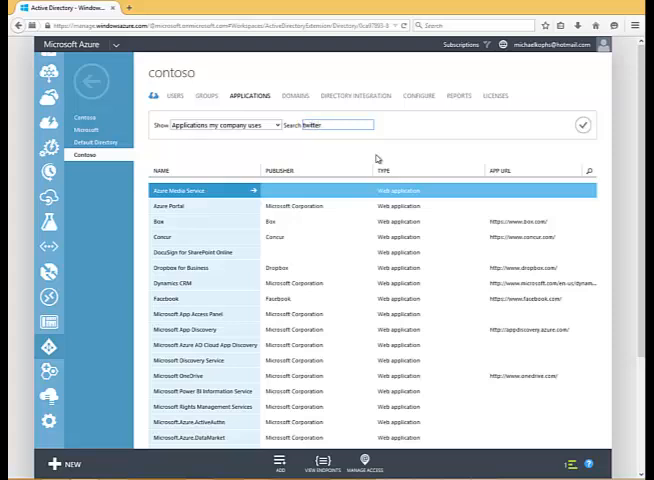
left_click(330, 124)
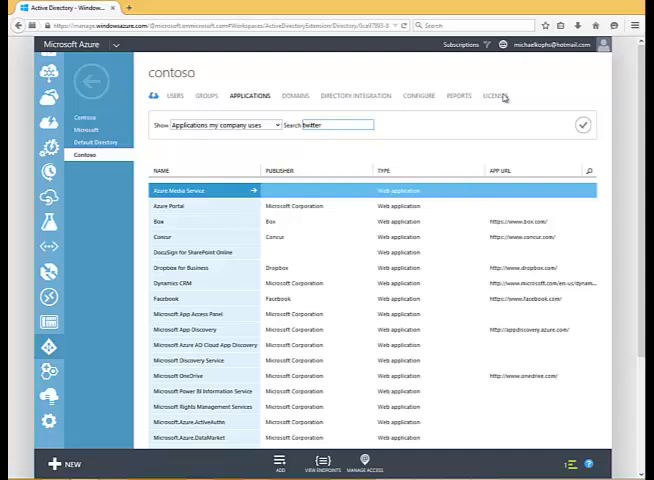
left_click(582, 124)
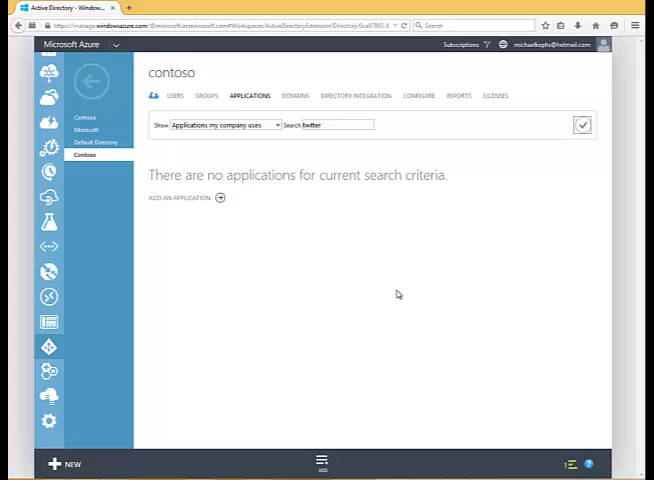
mouse_move(357, 237)
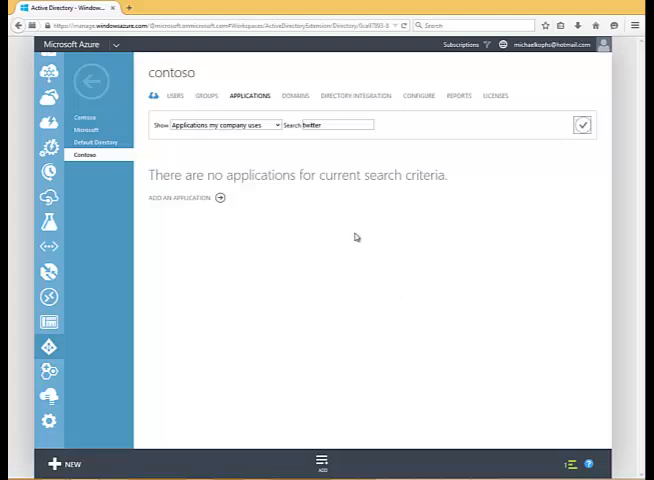
mouse_move(330, 158)
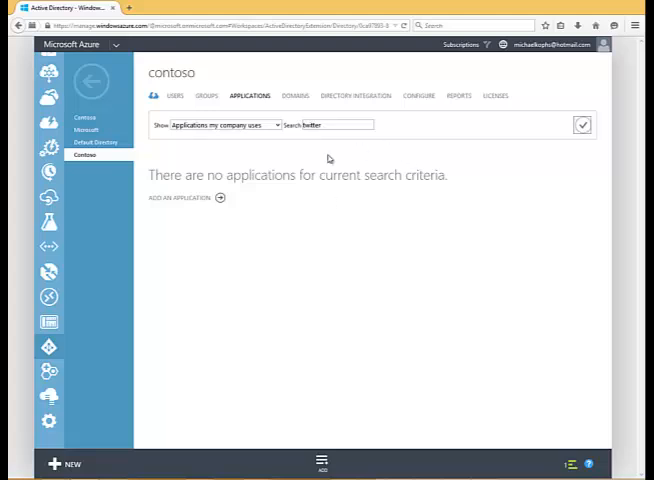
mouse_move(353, 449)
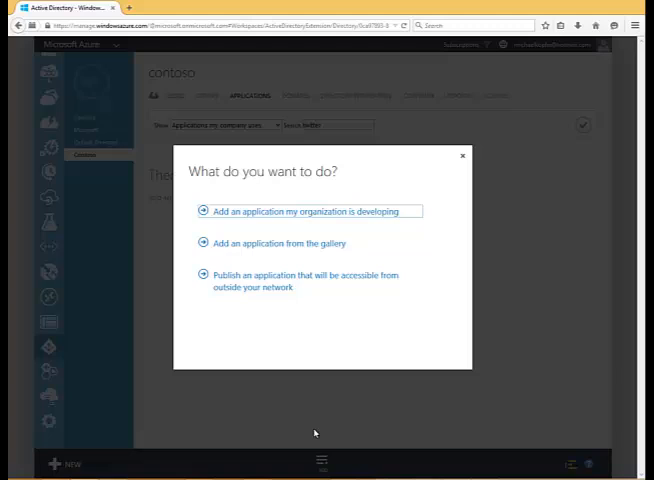
Choose 'Add an application from the gallery' and browse the featured applications
left_click(278, 242)
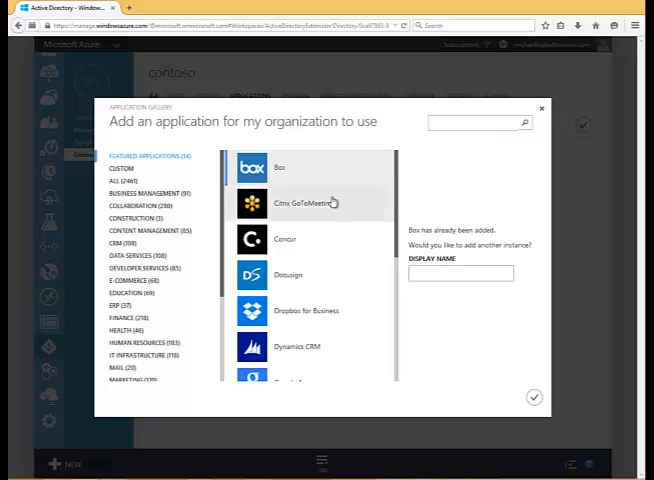
scroll("down", 3)
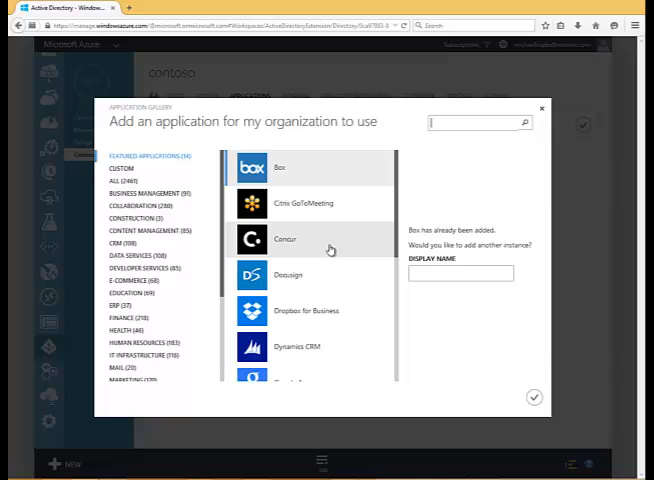
mouse_move(306, 205)
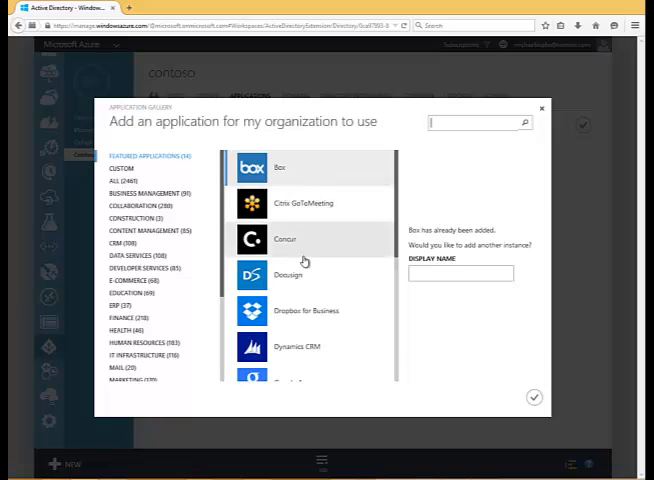
scroll("down", 3)
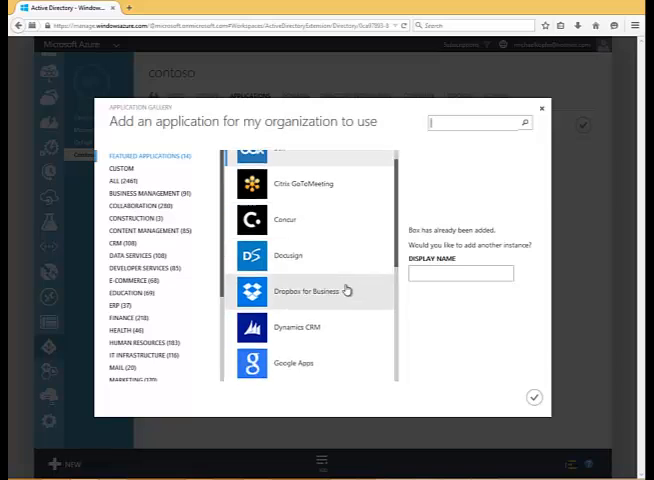
scroll("down", 3)
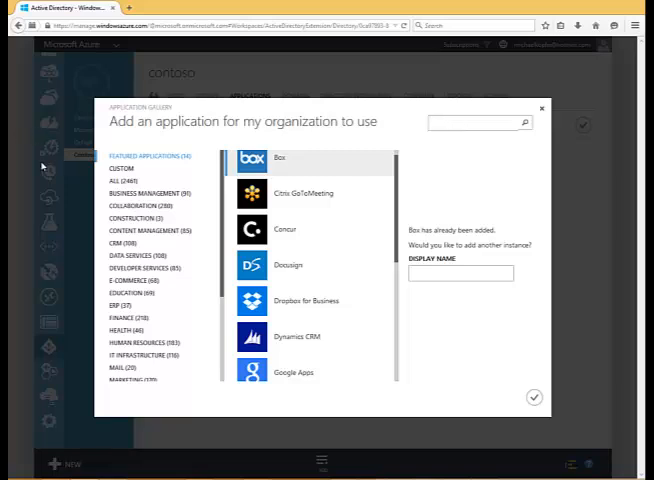
Search the gallery for 'twitter' and add Twitter to the Contoso directory
left_click(310, 300)
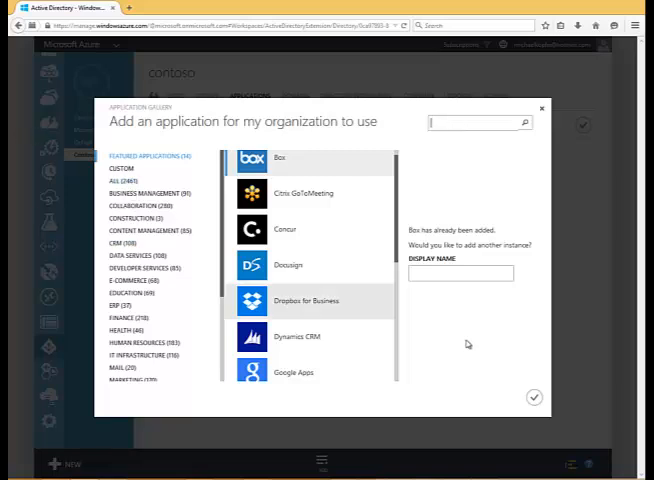
type("bo")
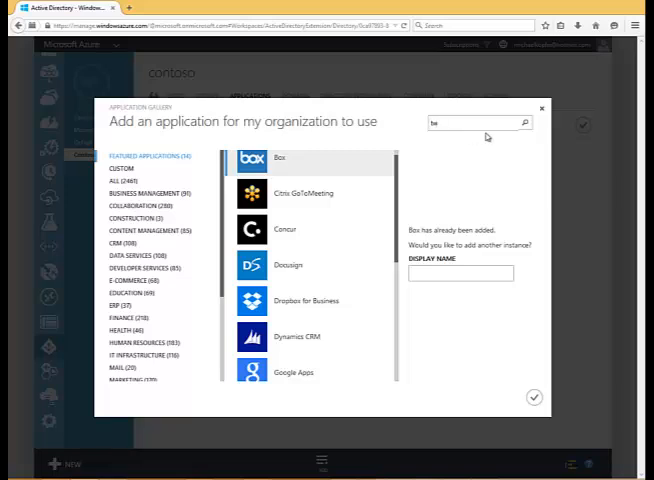
type("twitter")
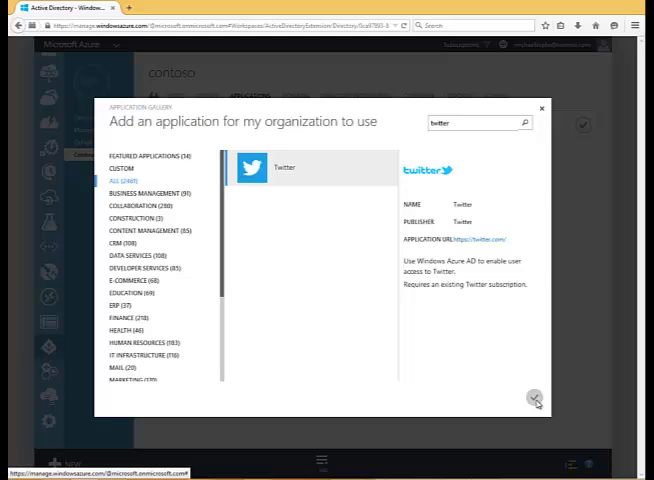
left_click(537, 400)
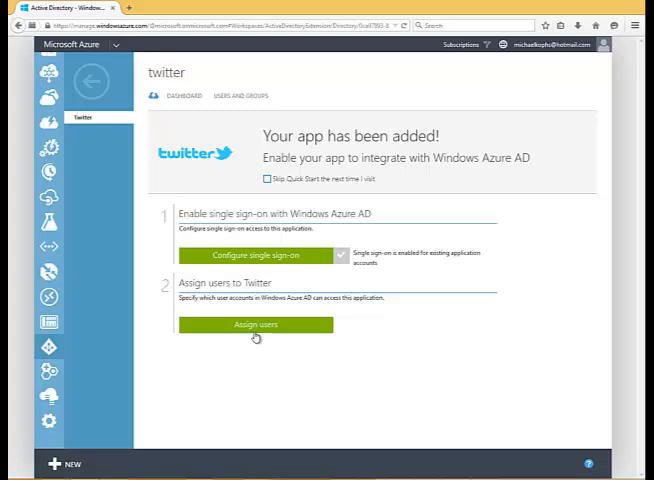
mouse_move(265, 265)
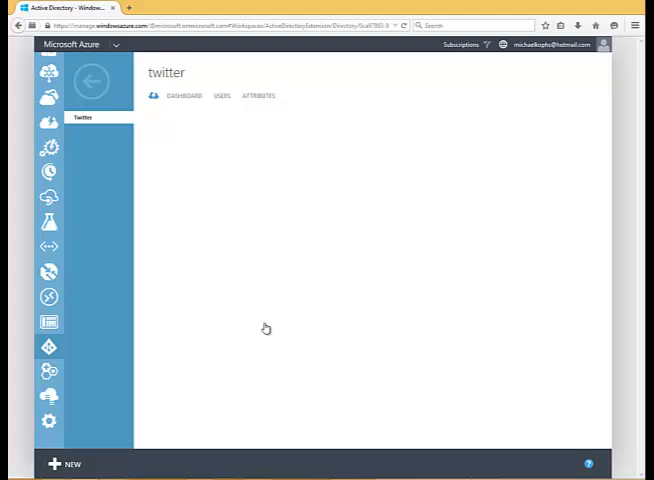
Set the Twitter app's Users and Groups page to show All Users
left_click(221, 95)
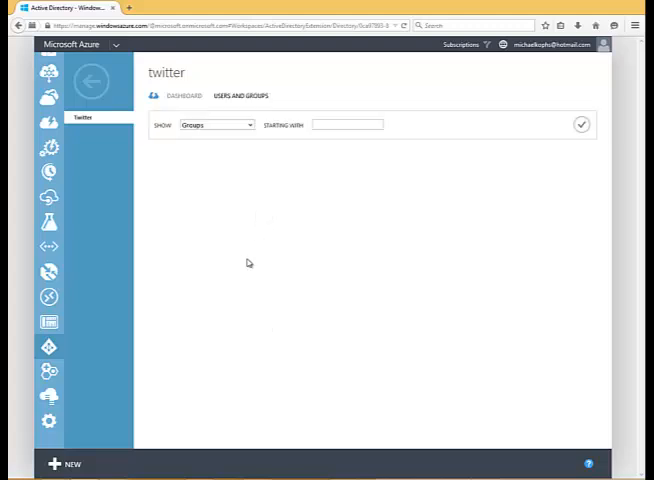
left_click(216, 124)
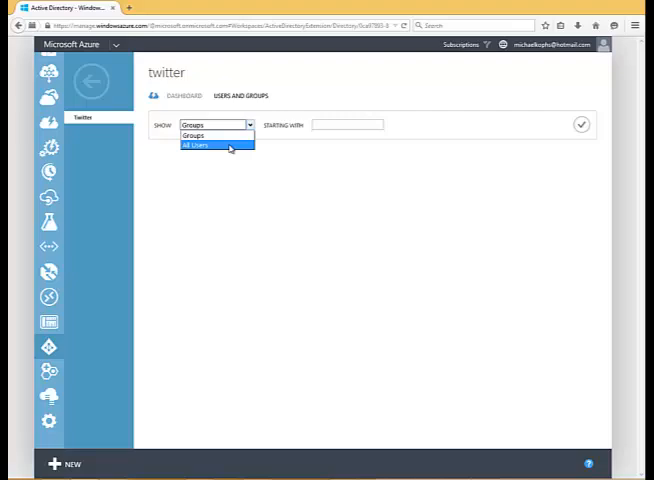
left_click(215, 146)
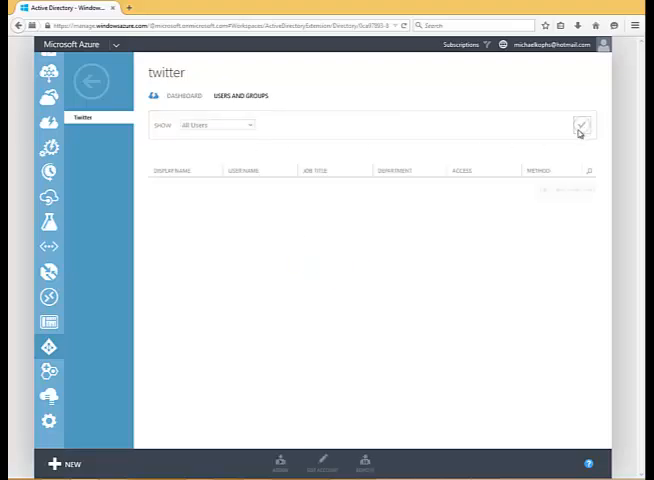
Assign Karen Berg to Twitter, entering her Twitter credentials on her behalf
left_click(581, 124)
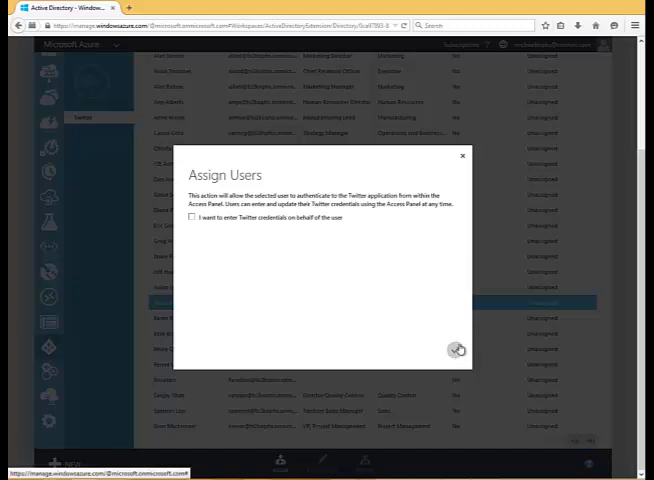
mouse_move(457, 349)
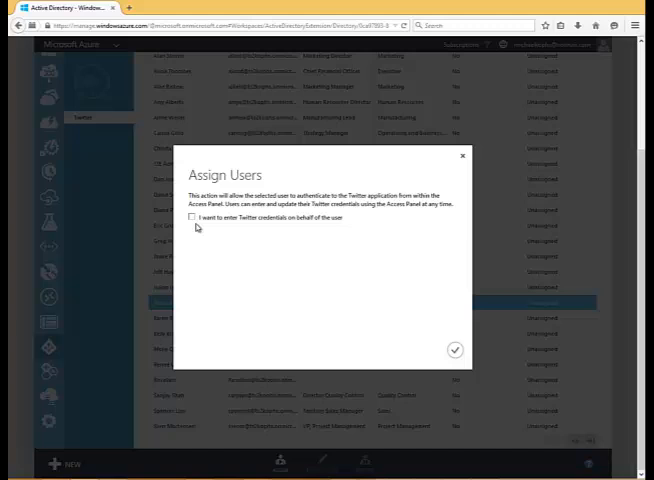
left_click(191, 217)
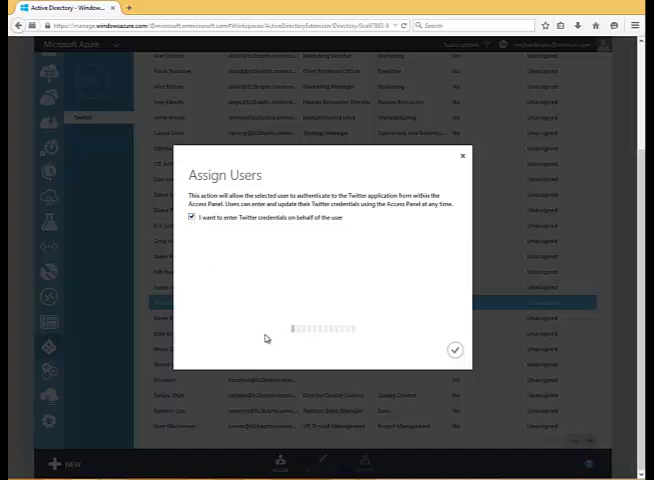
left_click(192, 217)
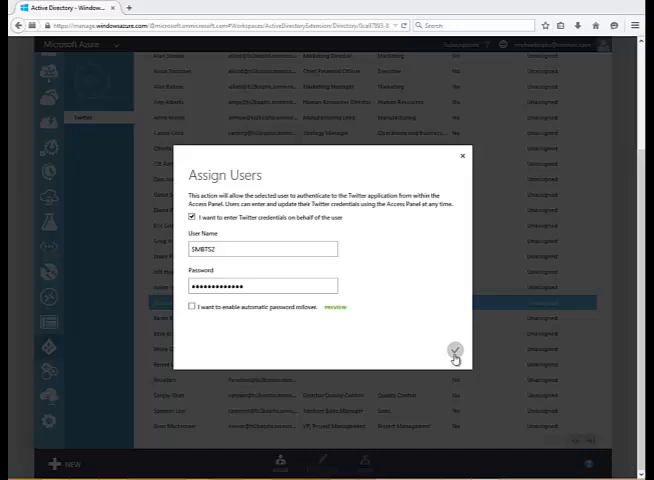
left_click(455, 349)
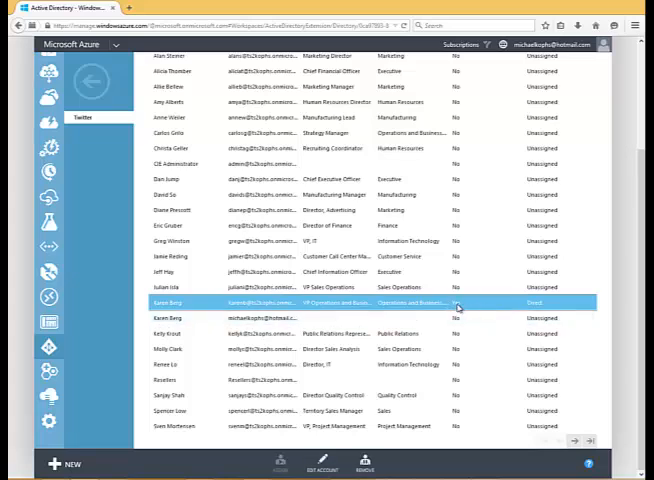
mouse_move(459, 308)
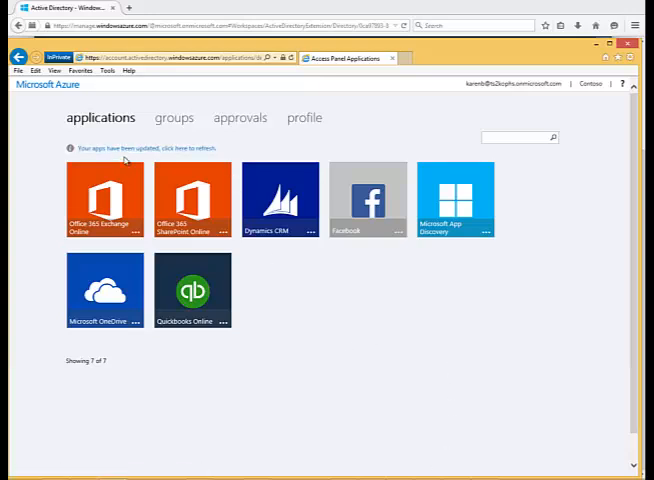
Refresh the Access Panel to reveal the new Twitter tile and launch Twitter
left_click(191, 200)
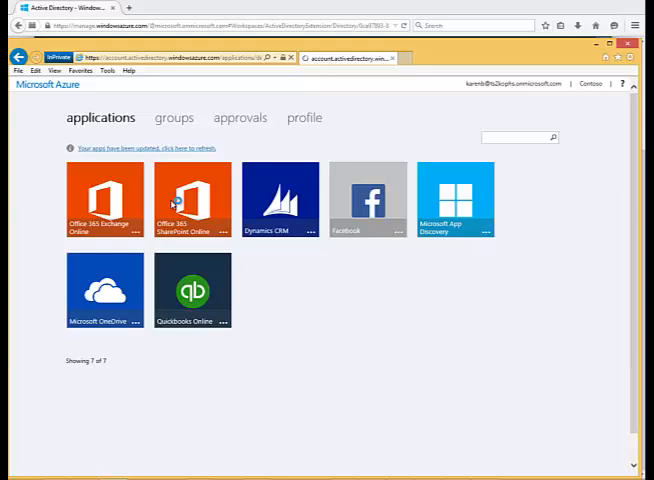
left_click(192, 200)
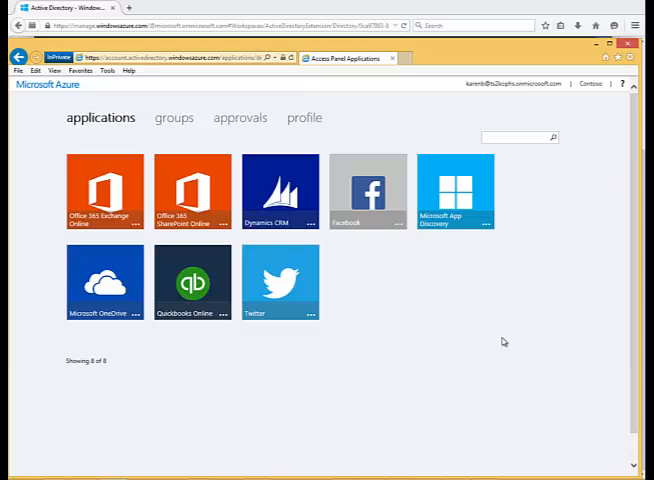
mouse_move(533, 355)
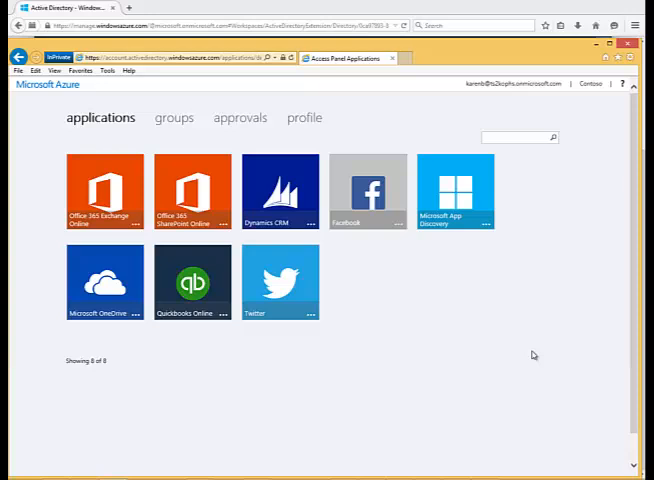
mouse_move(516, 352)
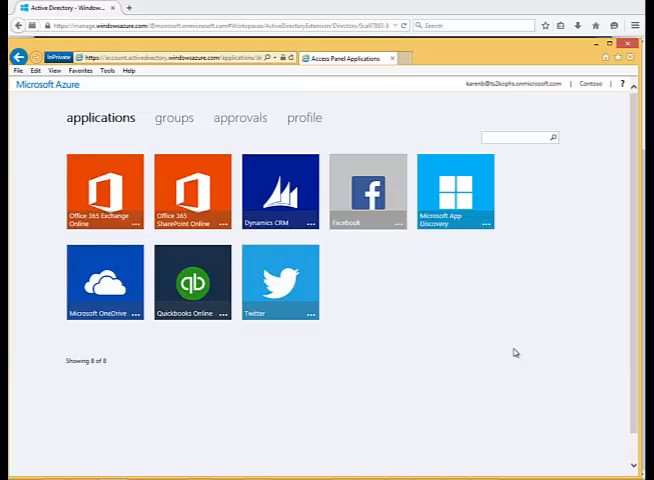
left_click(280, 283)
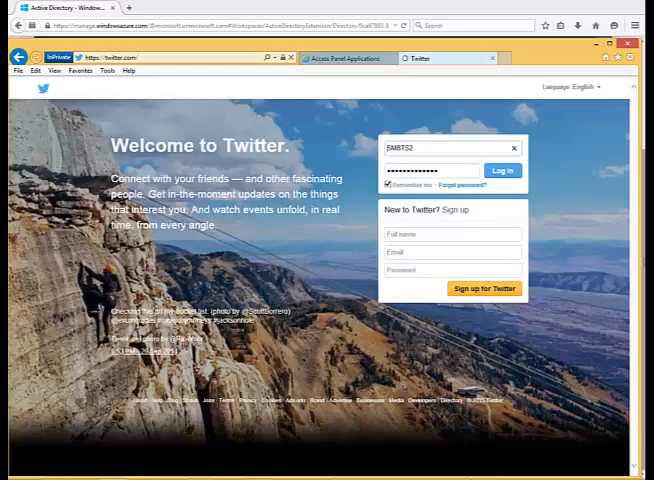
Log in to Twitter, post the tweet 'TS2 is awesome!', and return to the Access Panel
left_click(502, 170)
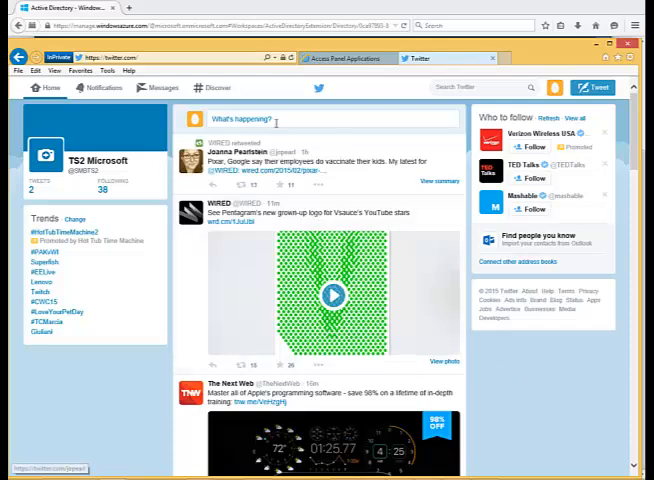
type("TS2 is awesome!")
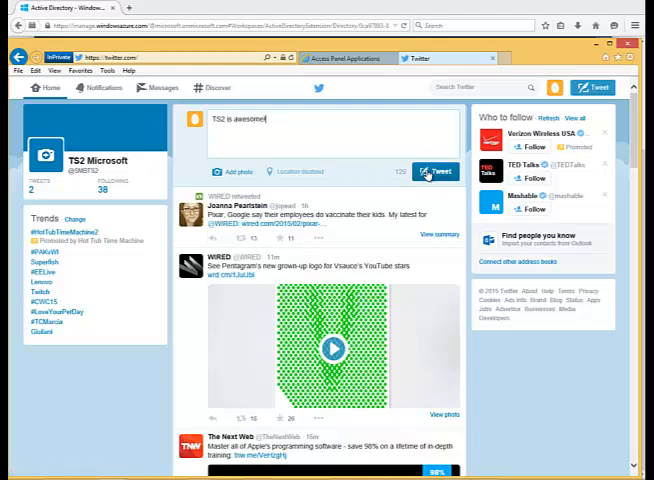
left_click(435, 171)
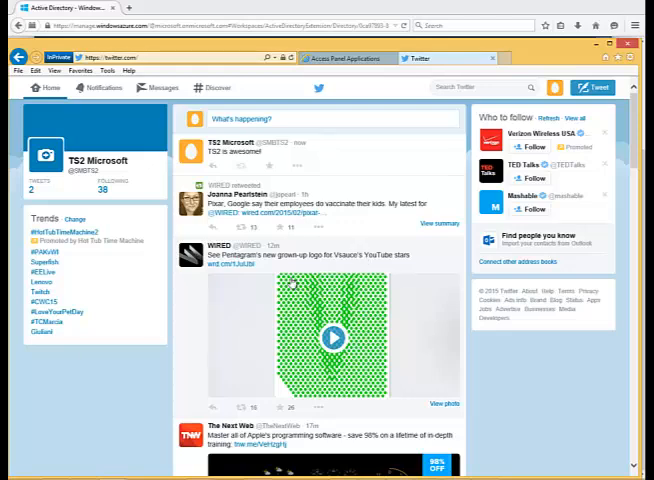
left_click(352, 57)
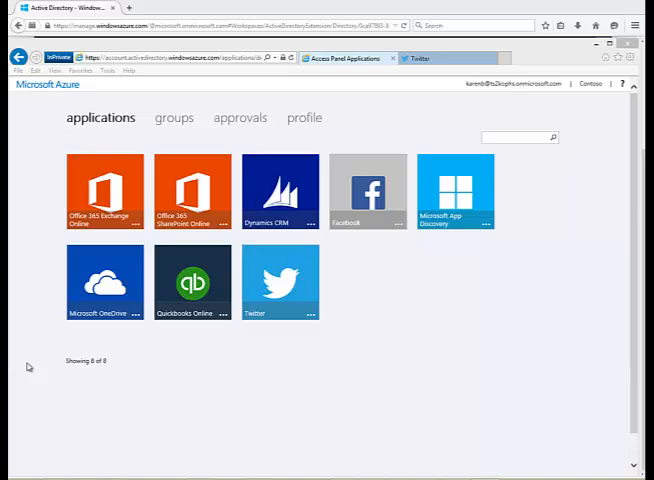
mouse_move(31, 278)
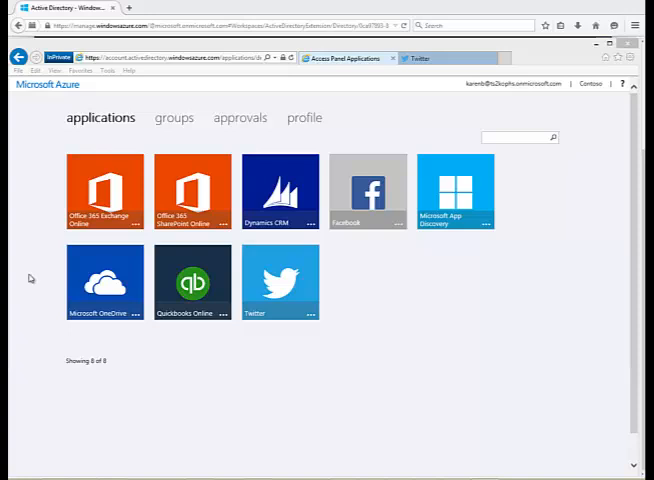